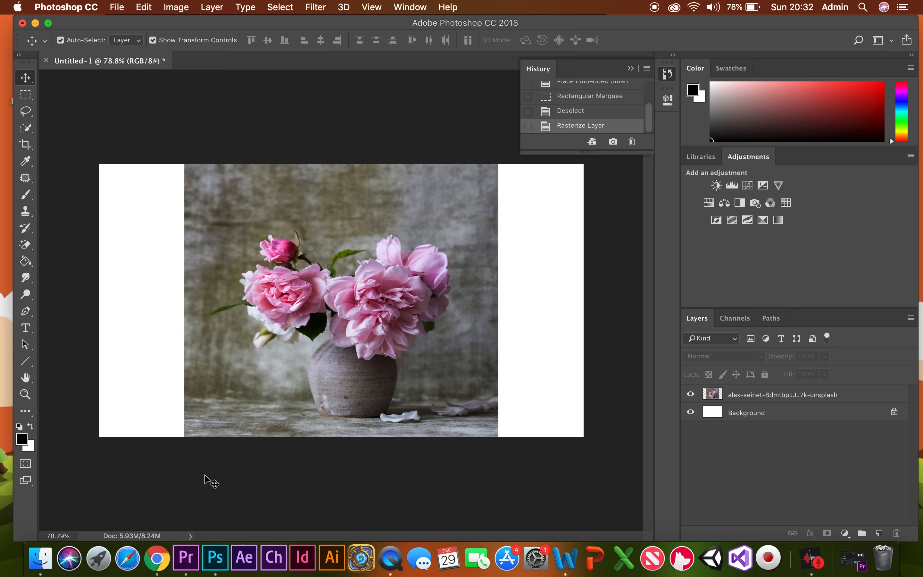
mouse_move(37, 124)
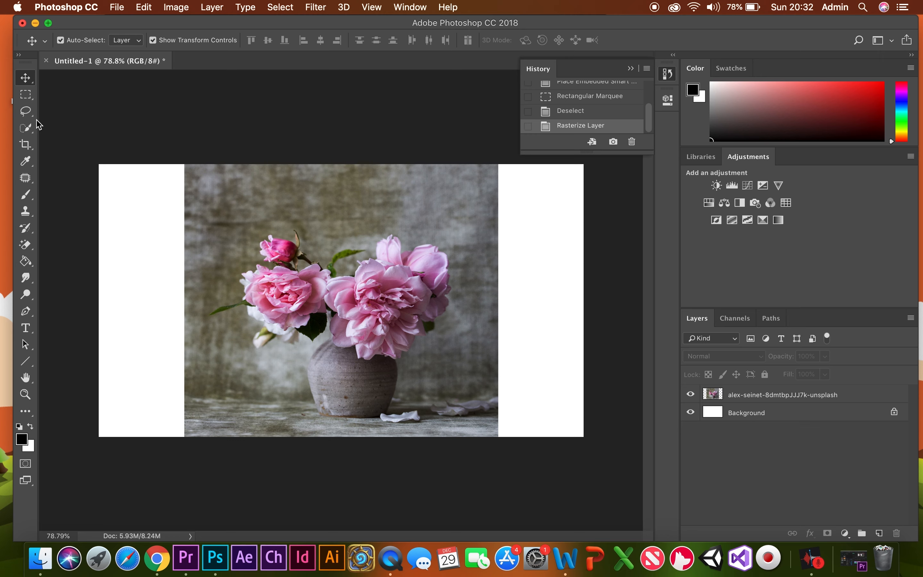
Step: Select the white strip left of the photo with a rectangular marquee
click(25, 94)
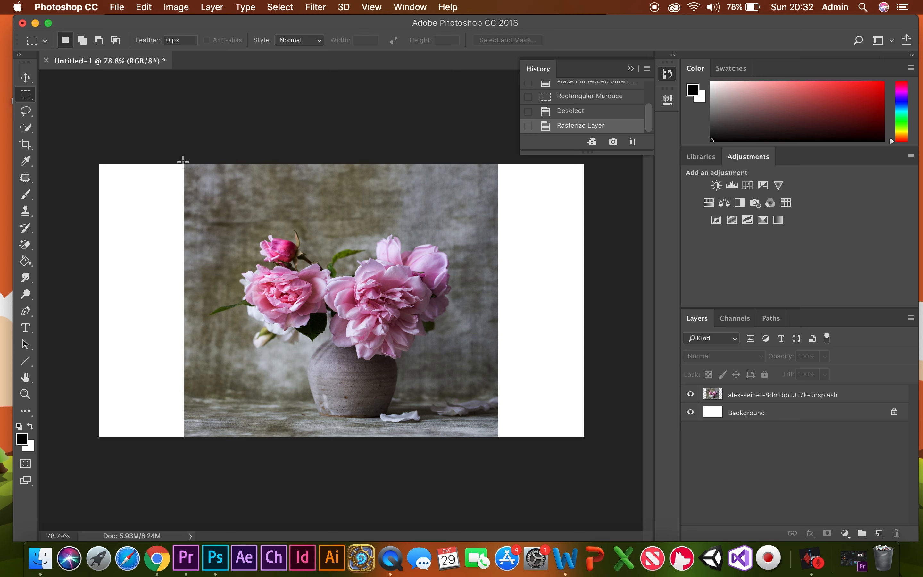
drag(183, 161, 145, 237)
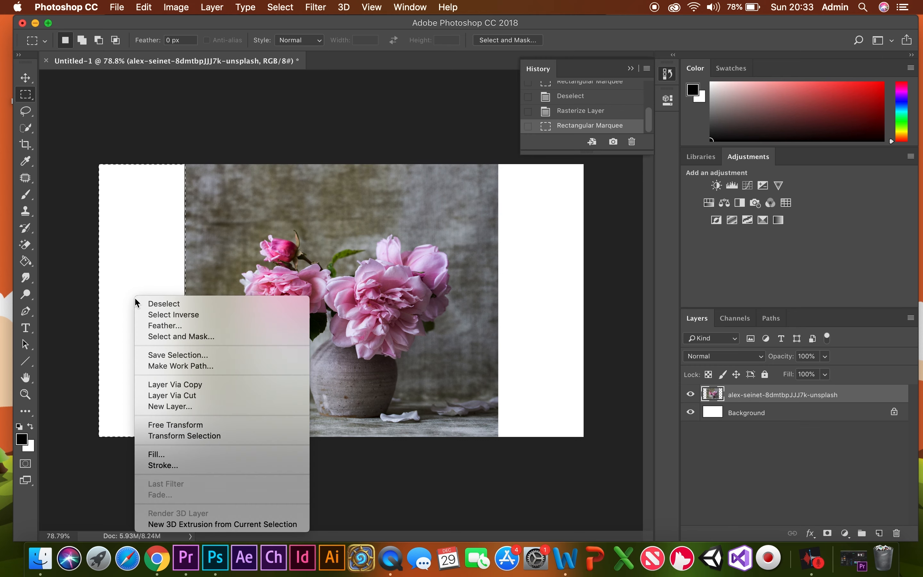
mouse_move(173, 453)
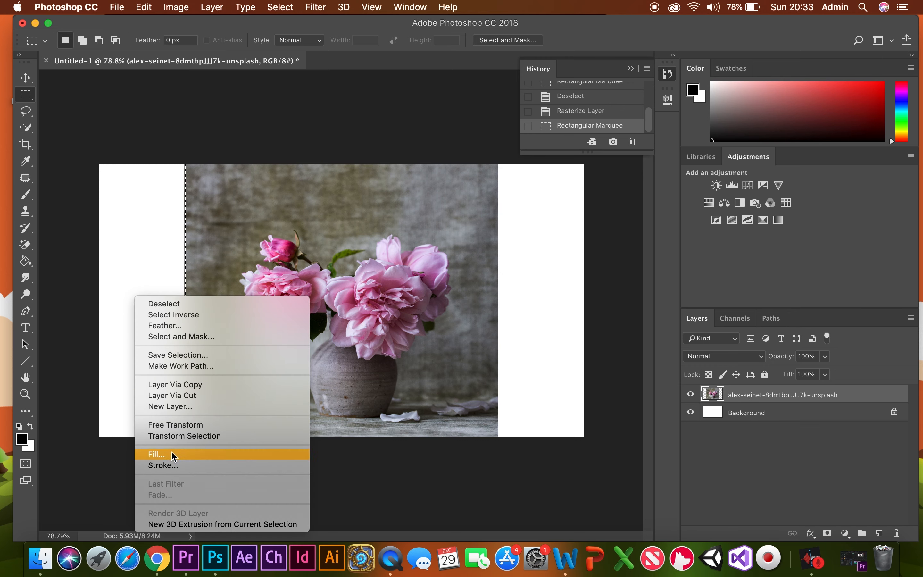
Step: Fill the left gap with Content-Aware contents via the Fill dialog
click(156, 453)
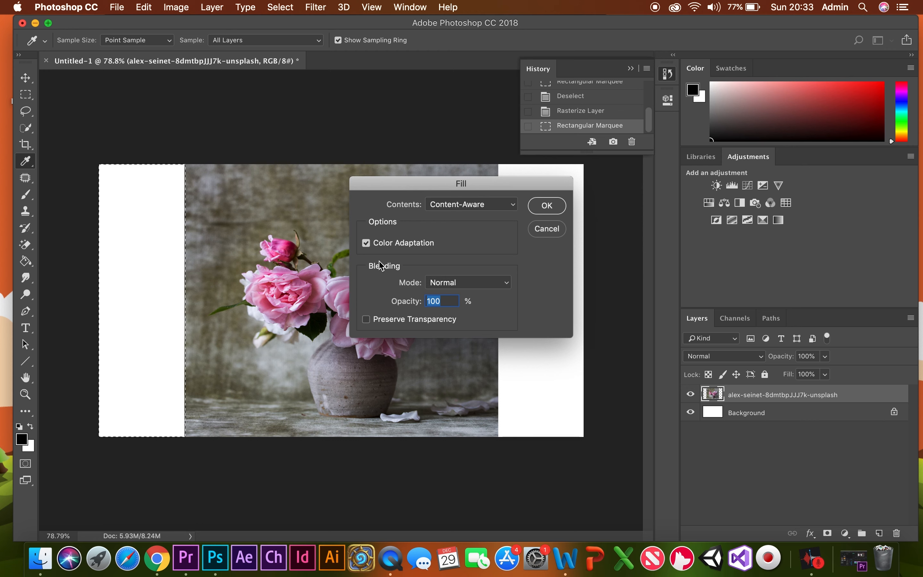
mouse_move(456, 209)
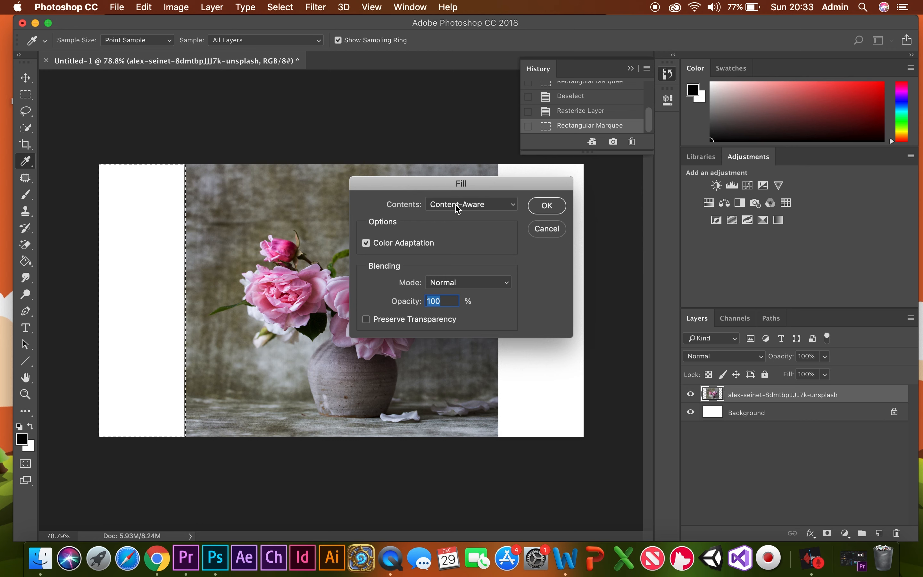
click(471, 205)
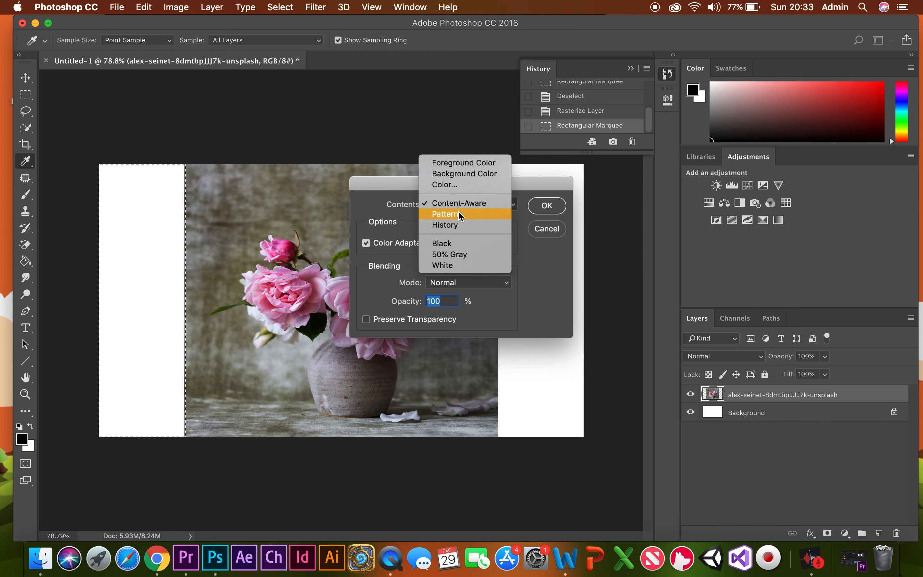
click(458, 202)
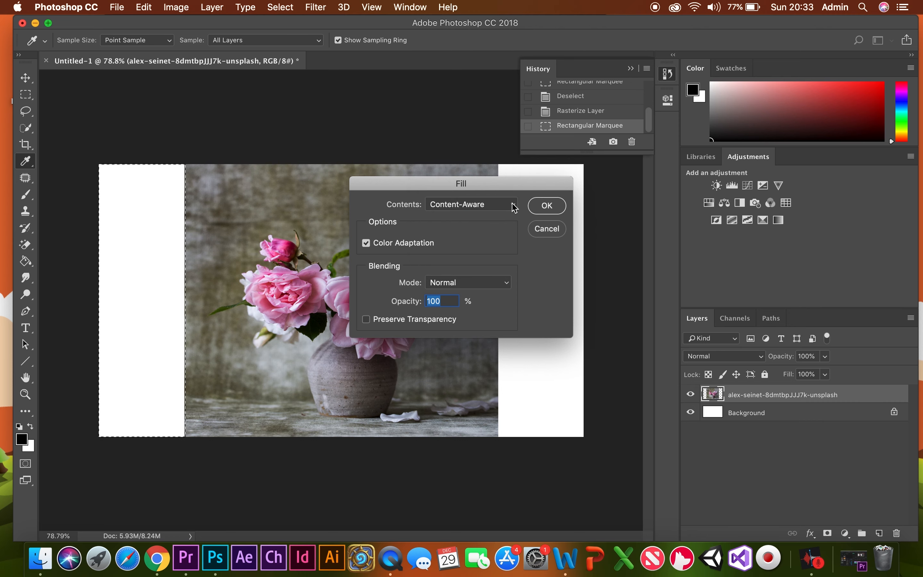
click(545, 206)
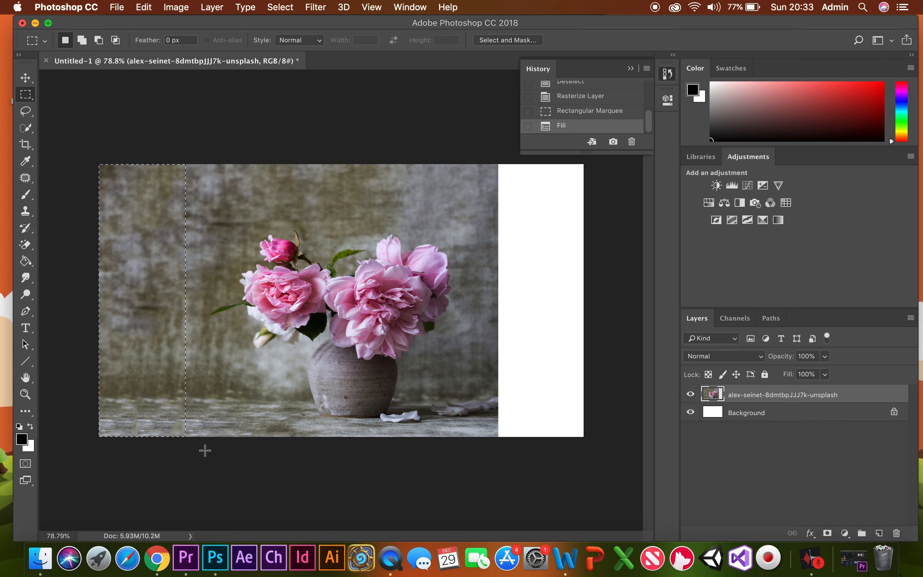
Step: Deselect, marquee the white strip right of the photo and Content-Aware fill it
key(cmd+d)
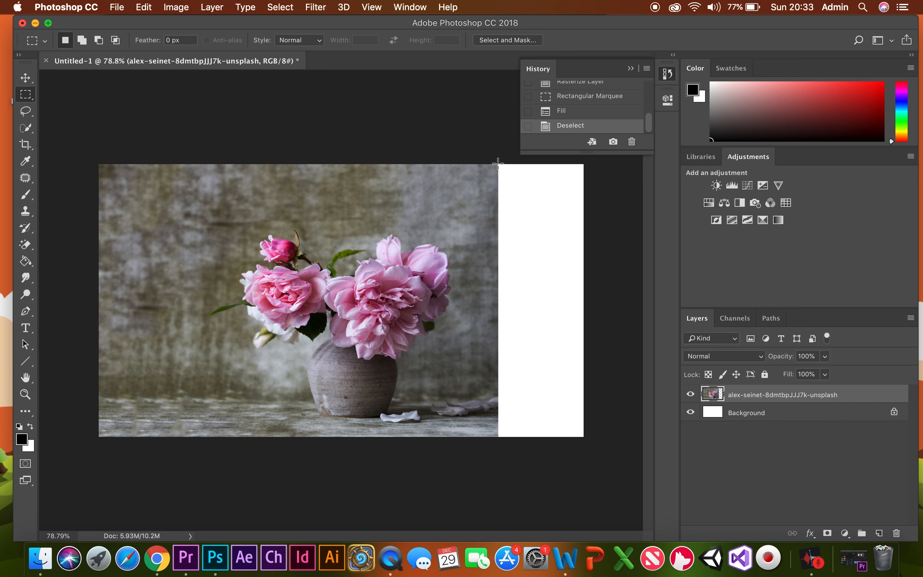
drag(497, 162, 583, 435)
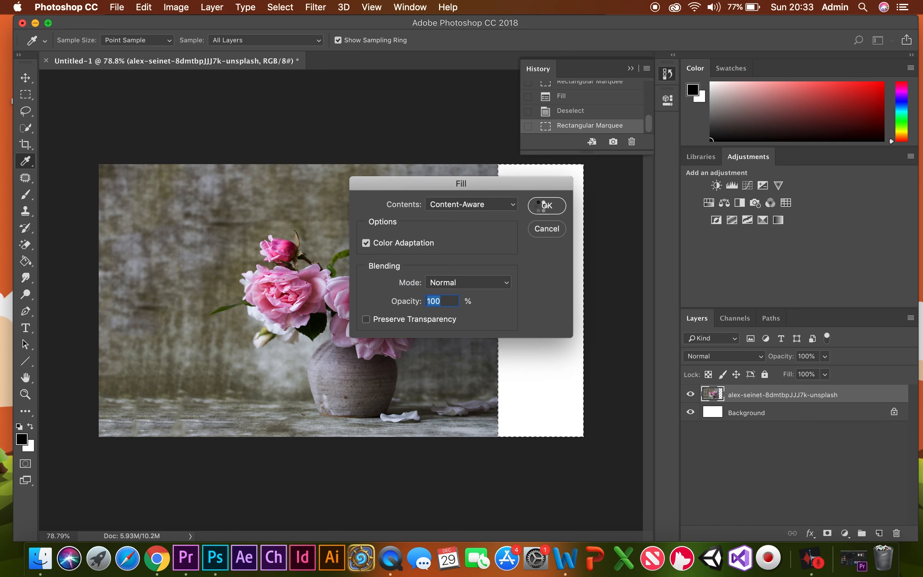
click(544, 205)
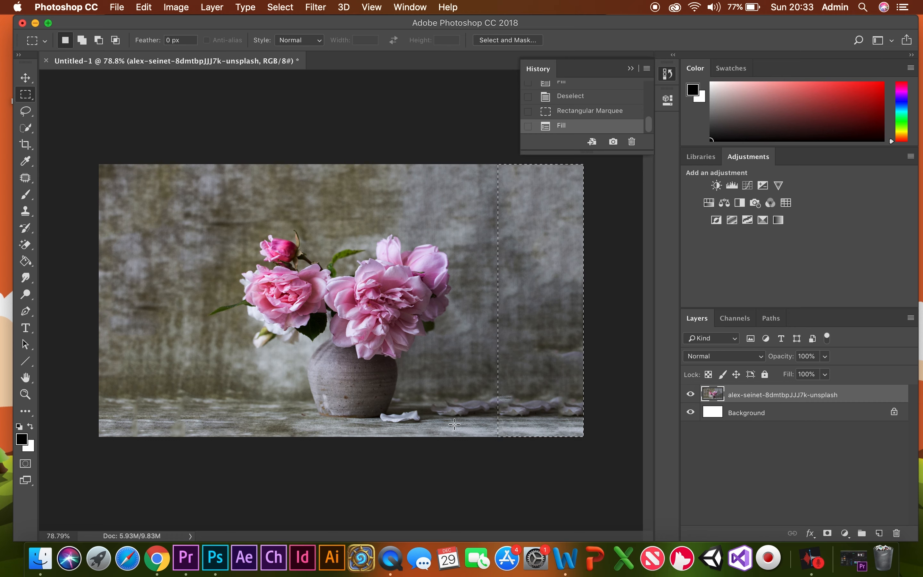
Step: Deselect to leave the seamless widened flower image with no white edges
key(cmd+d)
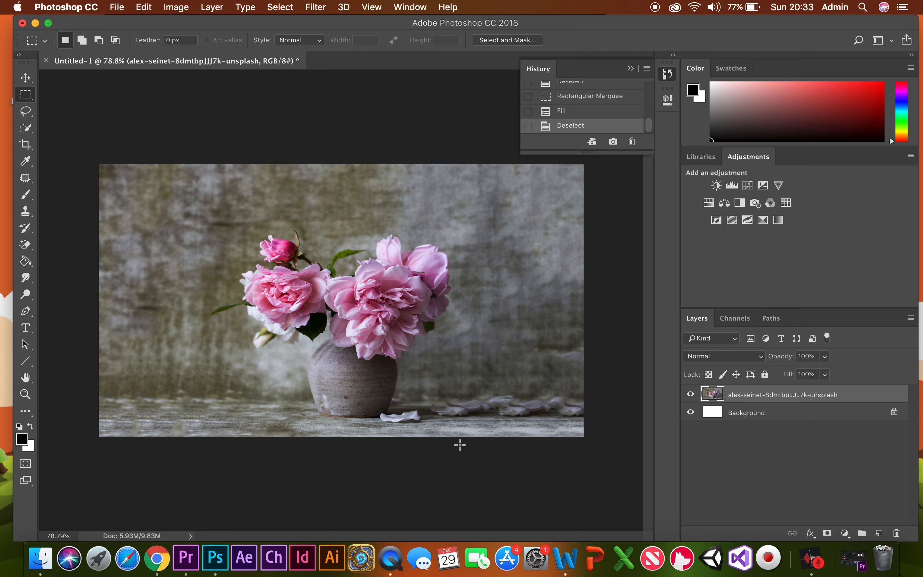
mouse_move(449, 440)
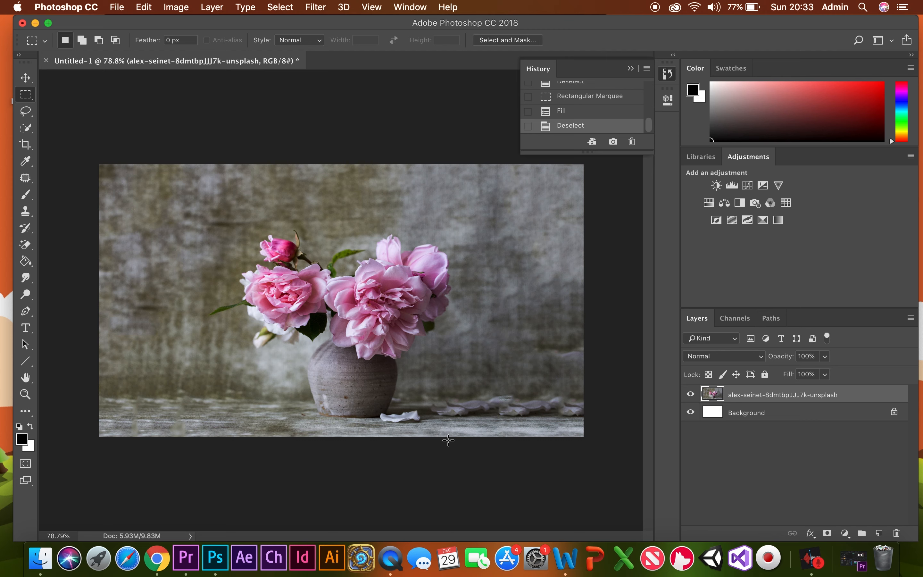
mouse_move(287, 351)
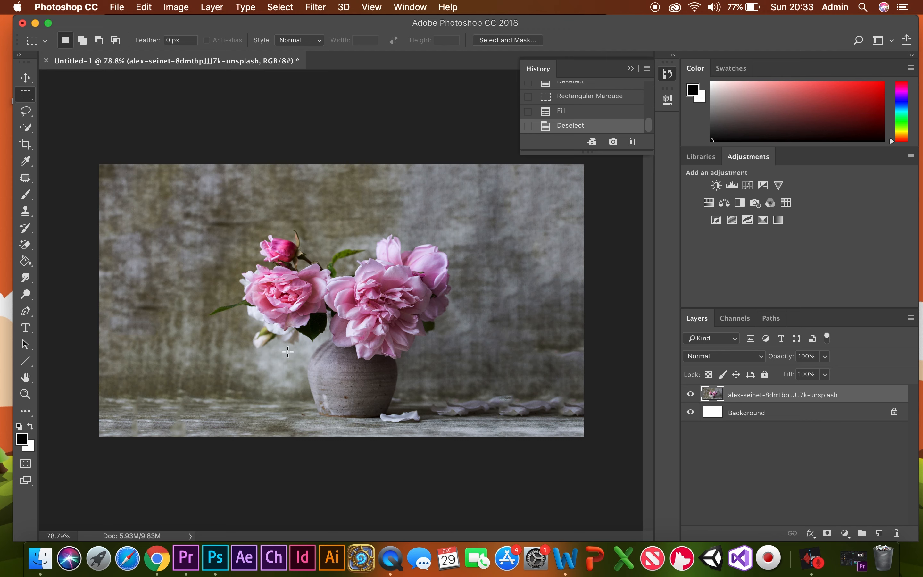
mouse_move(190, 396)
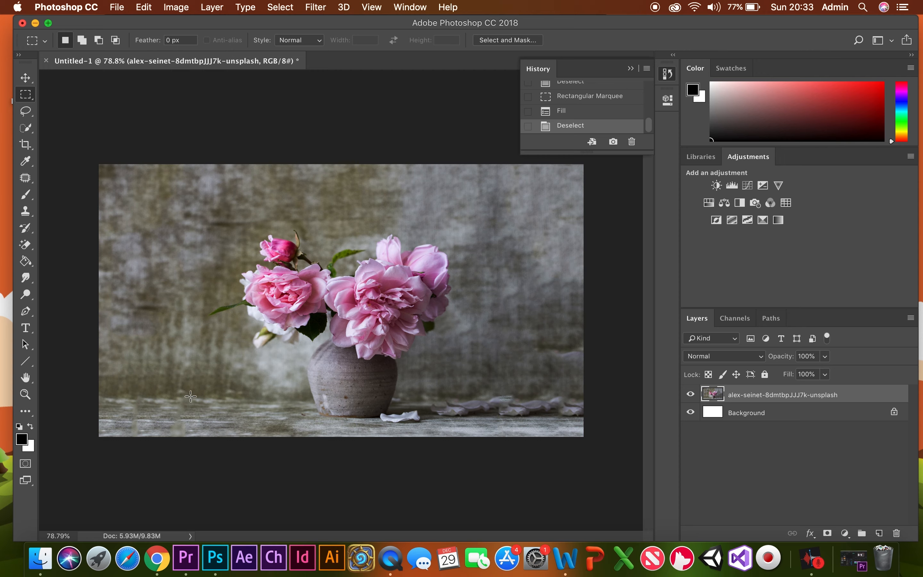